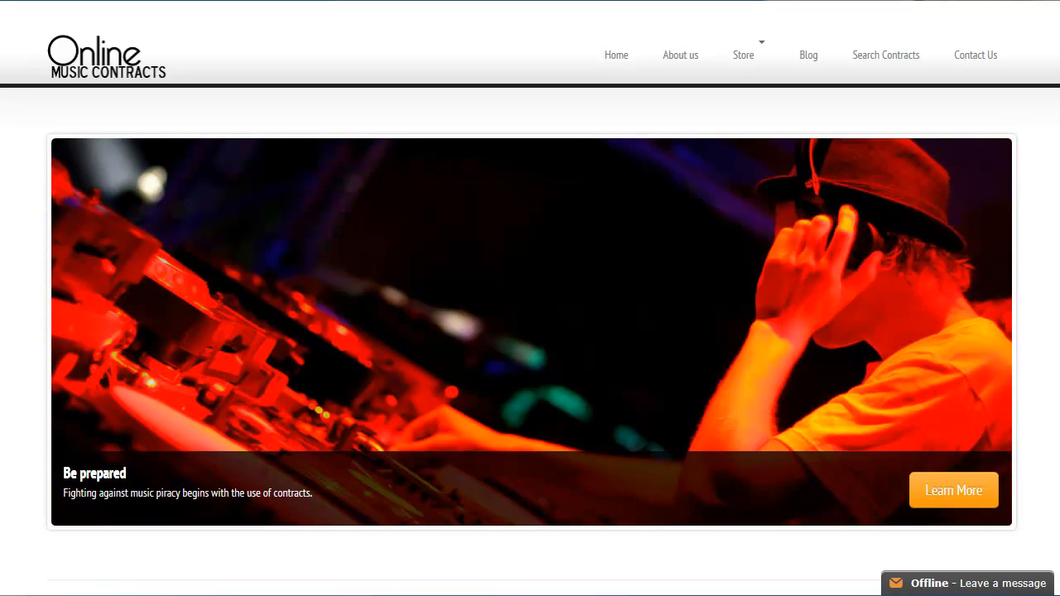
Browse the Store's priced contract grid, including the Recording Manufacturing Contract
click(743, 54)
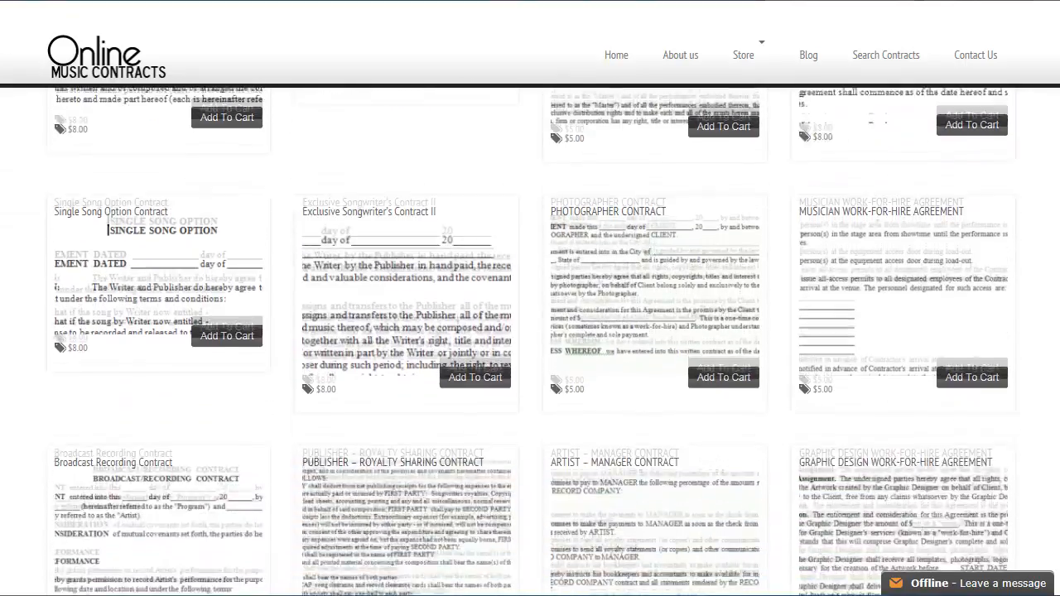
scroll(down, 3)
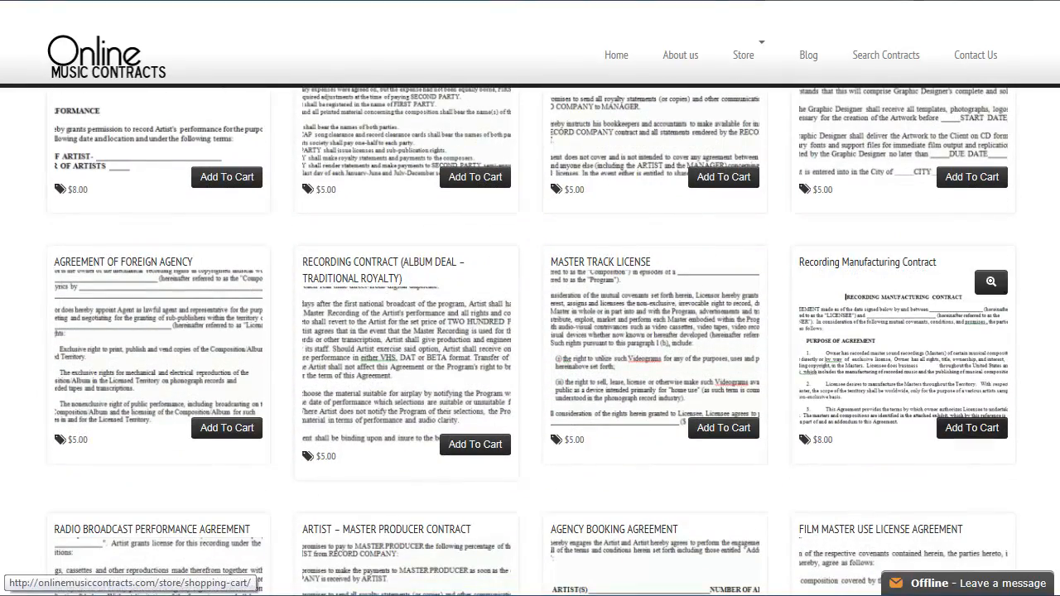
click(991, 281)
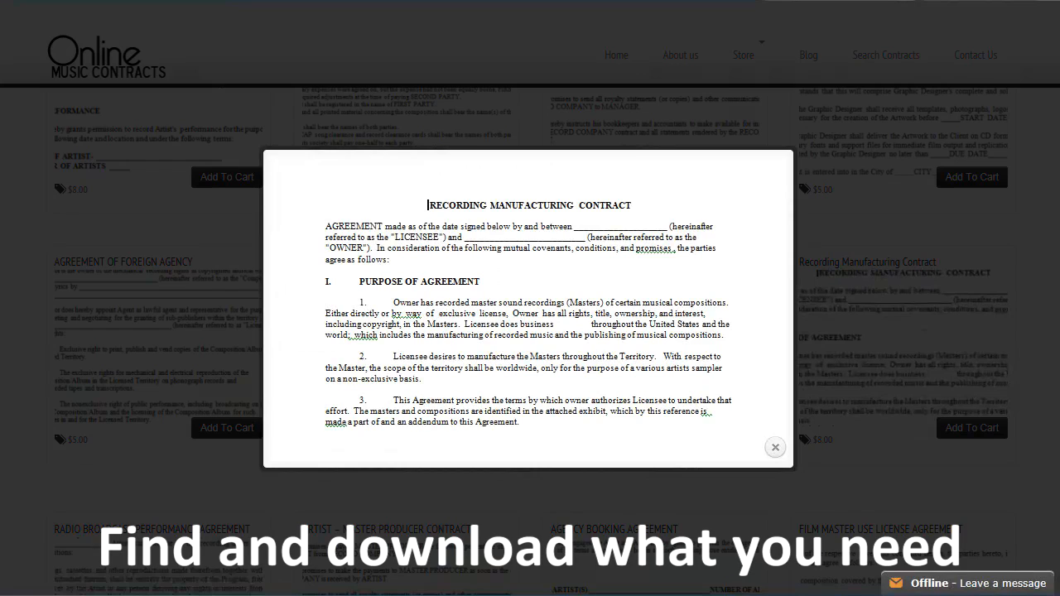
click(774, 447)
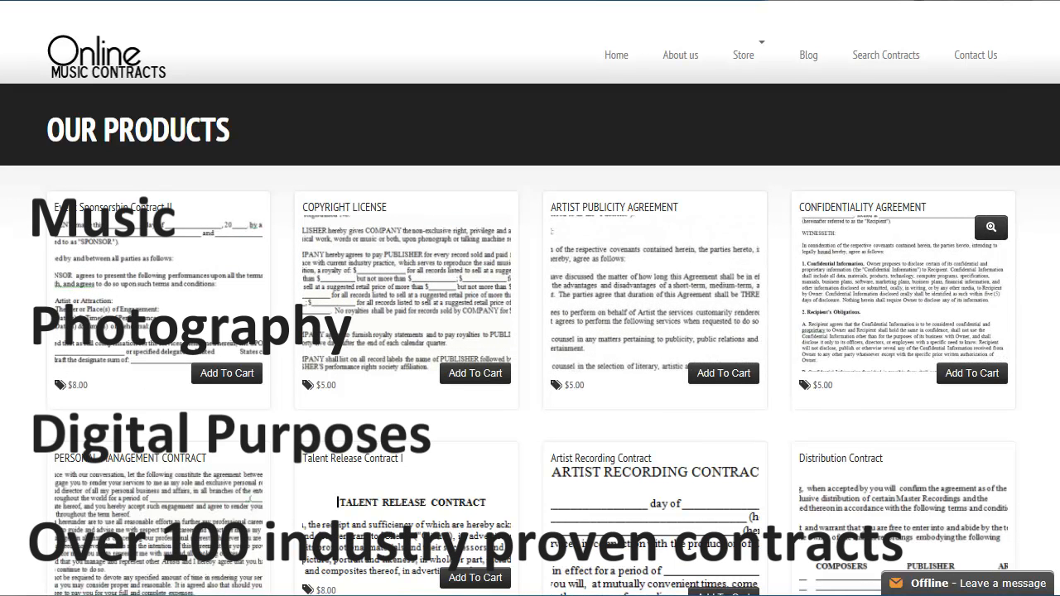
click(991, 227)
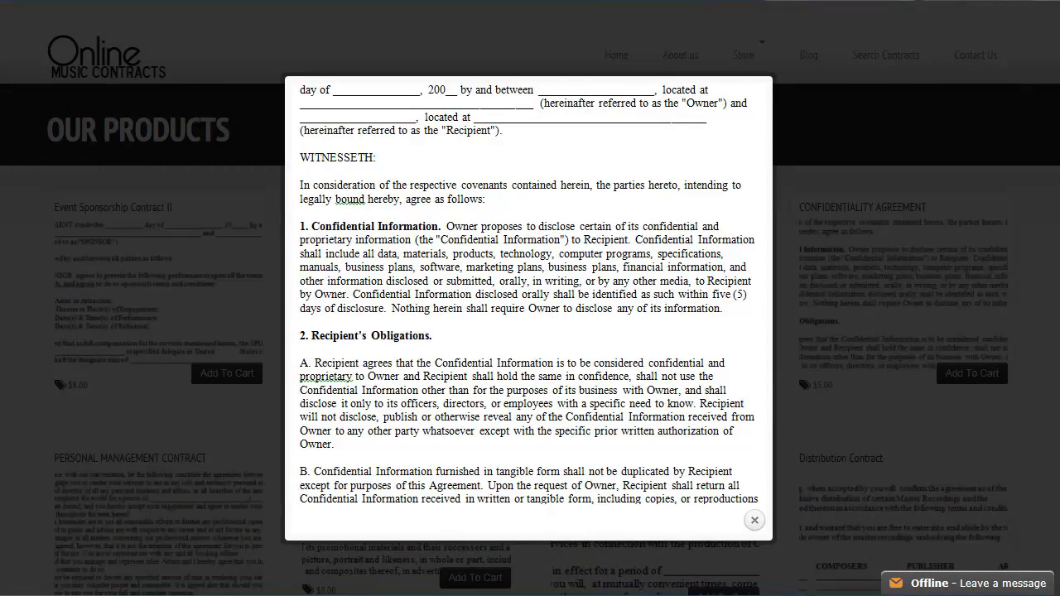
click(754, 520)
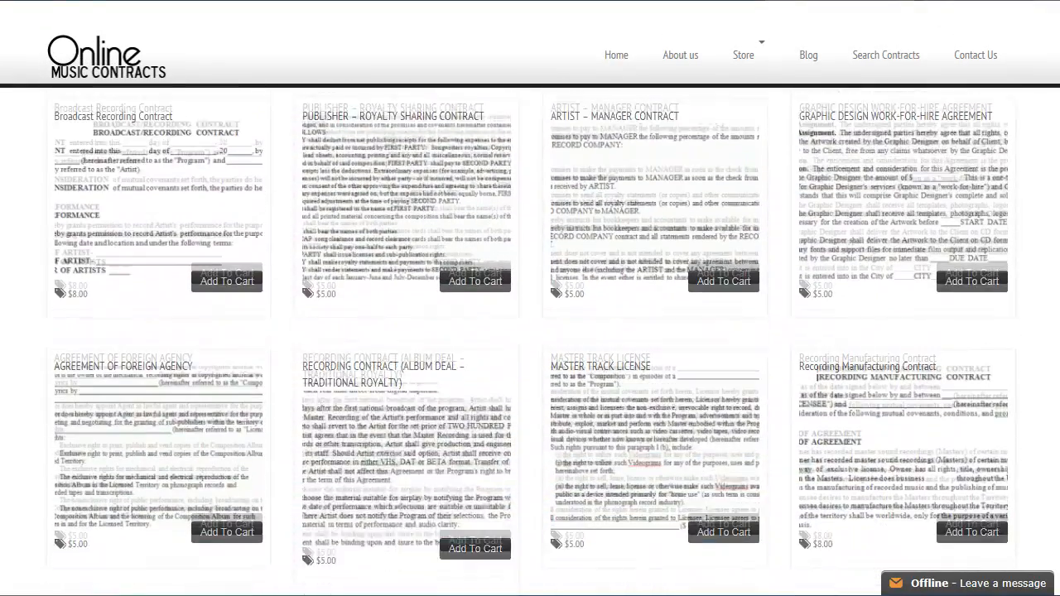
scroll(down, 3)
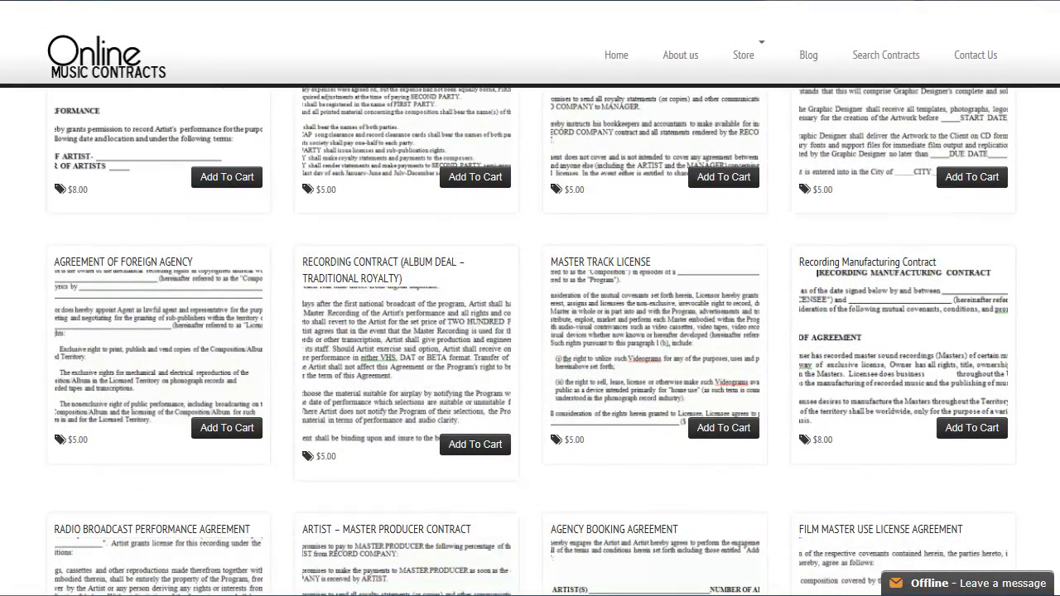
Open the Artist – Manager Contract product page from the dated contract posts list
click(885, 55)
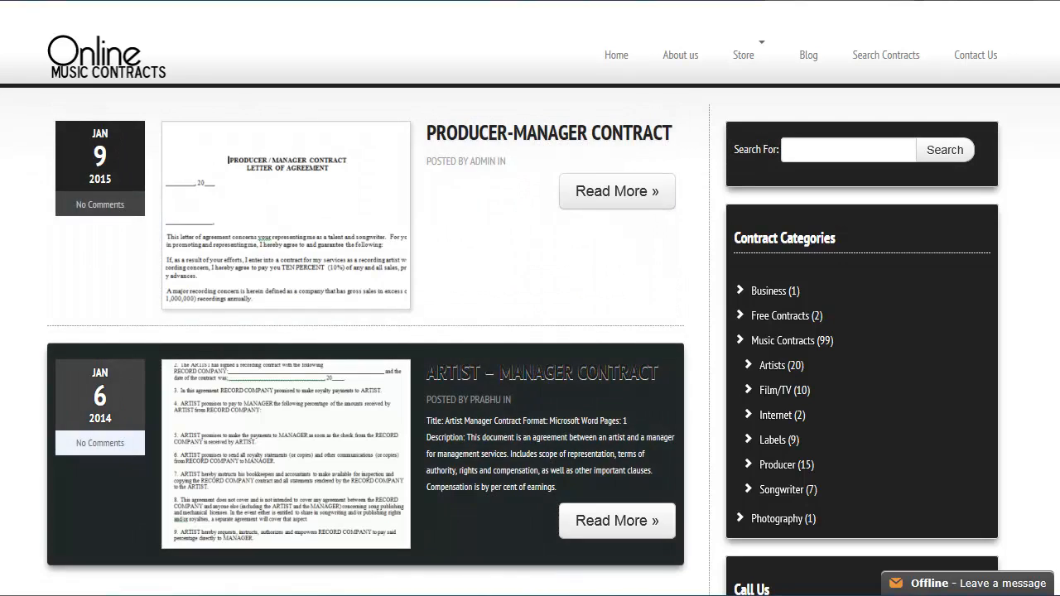
click(616, 520)
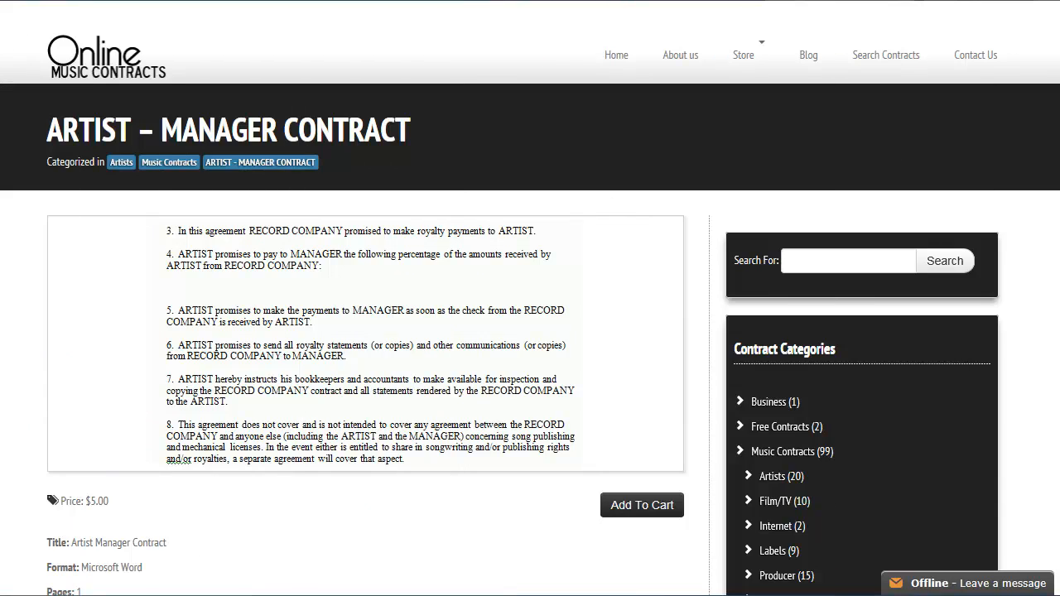
Go to the Blog archive and scroll through the posts
click(808, 55)
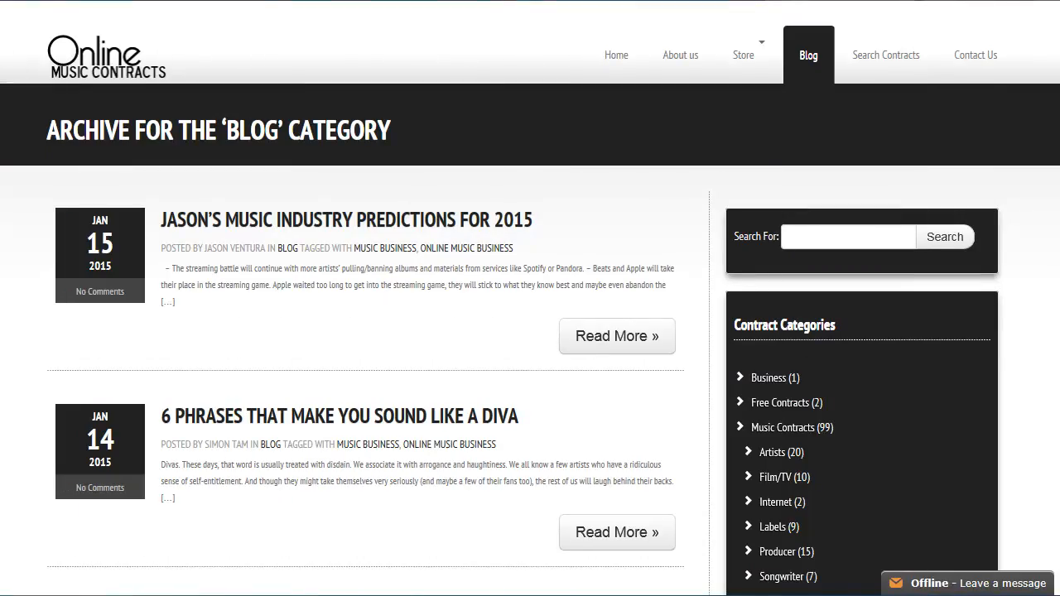
scroll(down, 3)
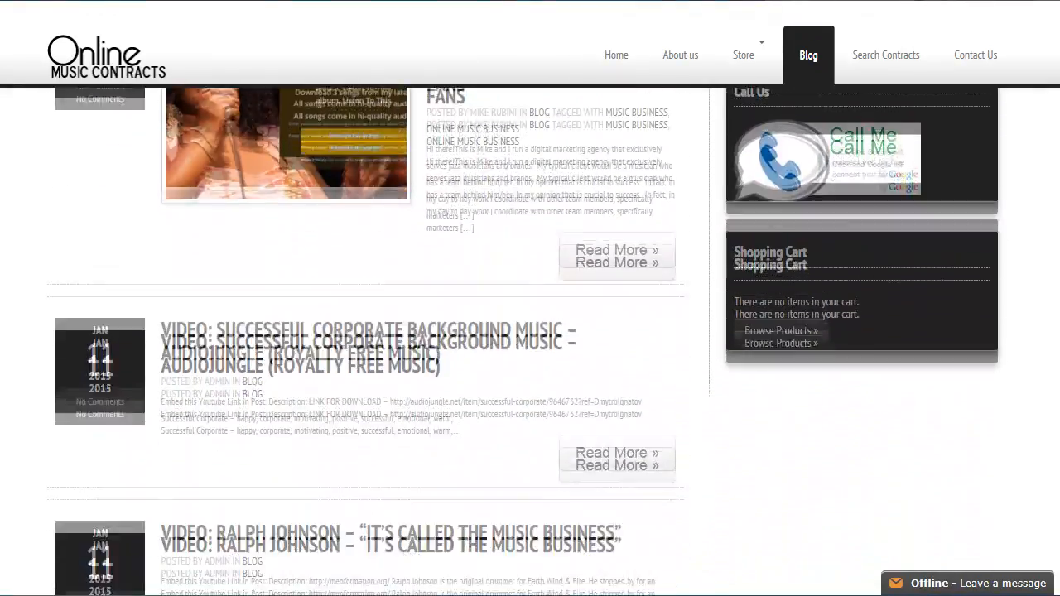